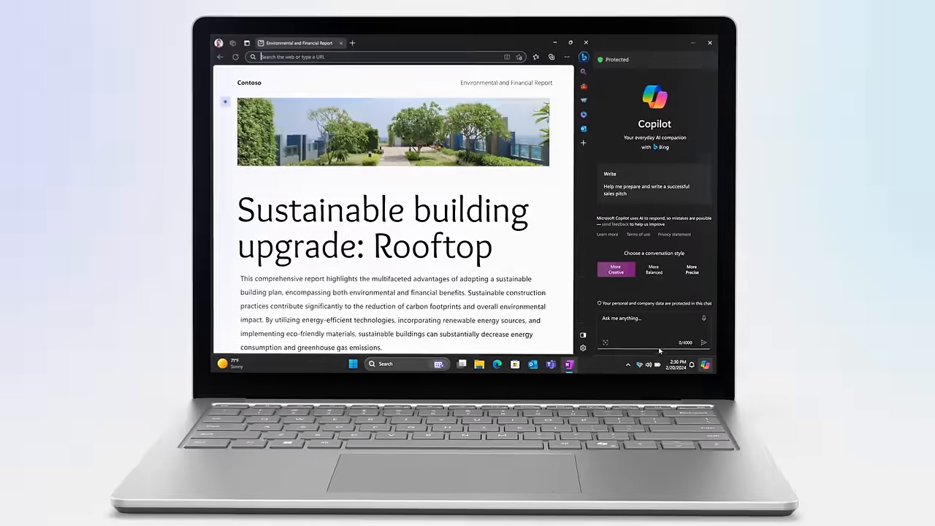
Advance the Windows Studio effects tour past its introduction to the Automatic framing page.
{"action": "type", "text": "Can you s"}
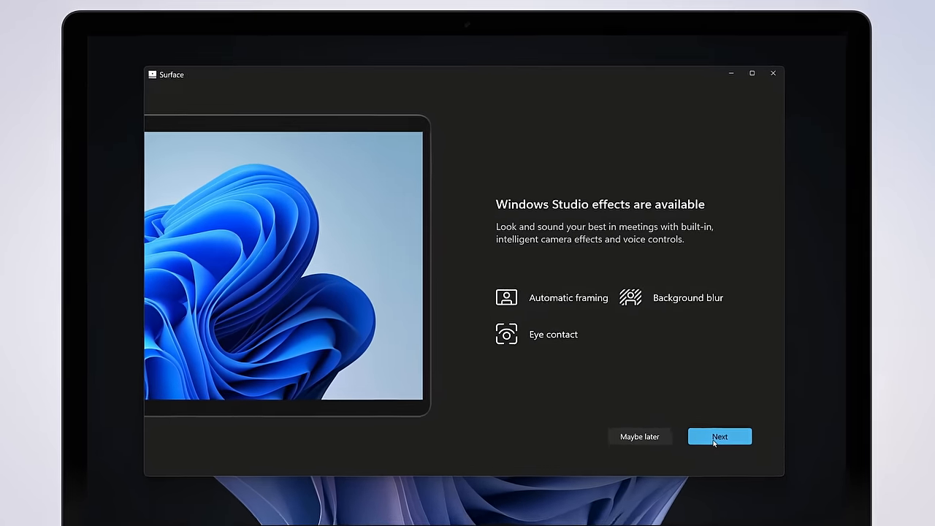
{"action": "left_click", "coordinate": [719, 436]}
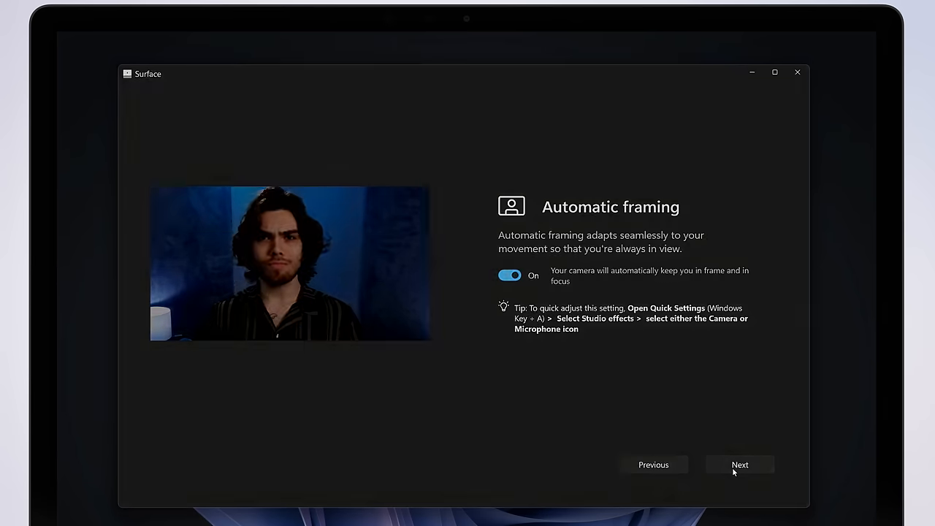
{"action": "left_click", "coordinate": [739, 464]}
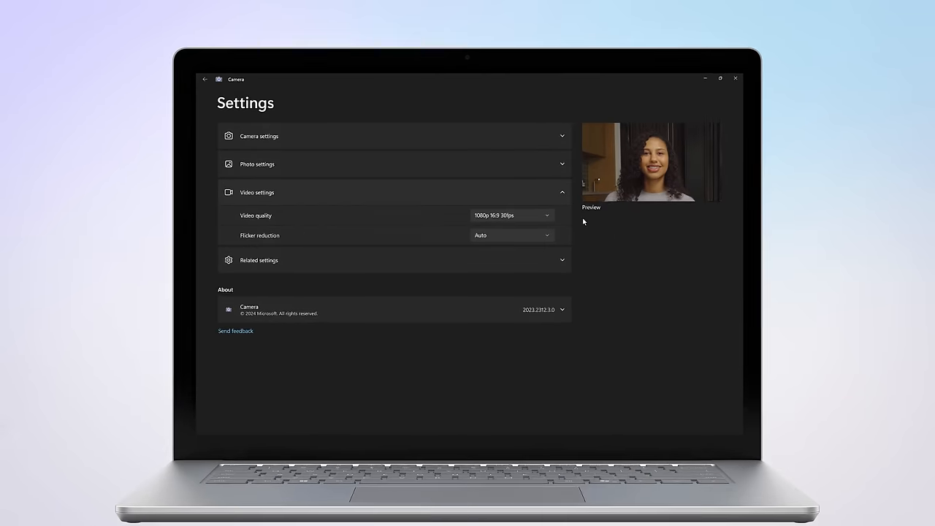
{"action": "left_click", "coordinate": [511, 214]}
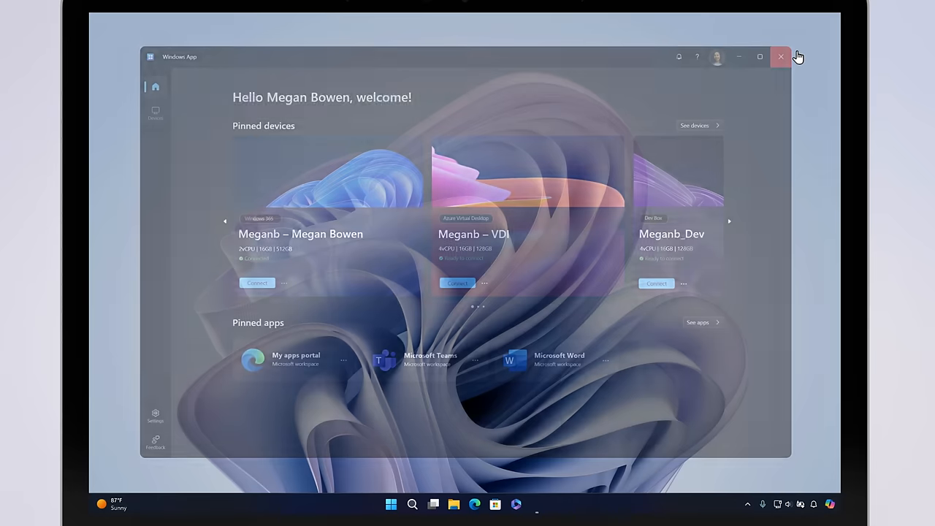
Close Windows App and switch to the Cloud PC from Task View.
{"action": "left_click", "coordinate": [780, 57]}
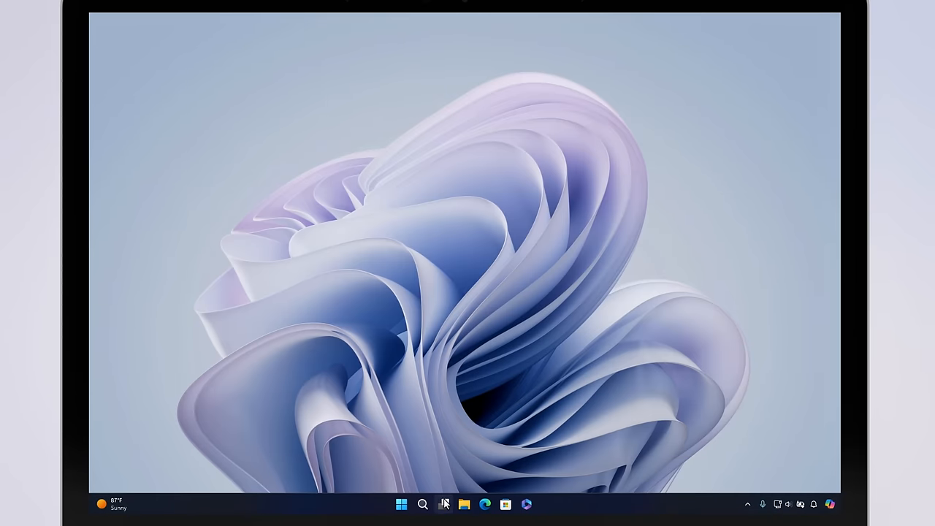
{"action": "left_click", "coordinate": [444, 504]}
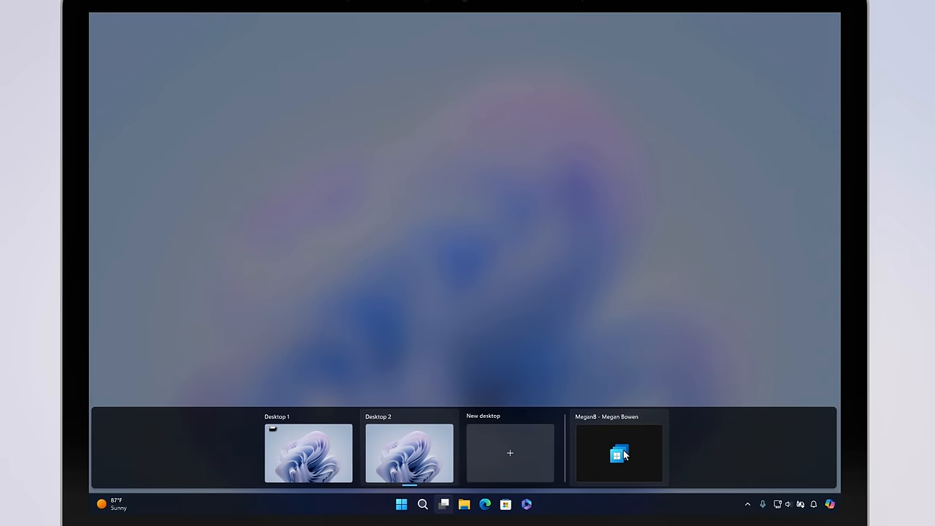
{"action": "left_click", "coordinate": [619, 452]}
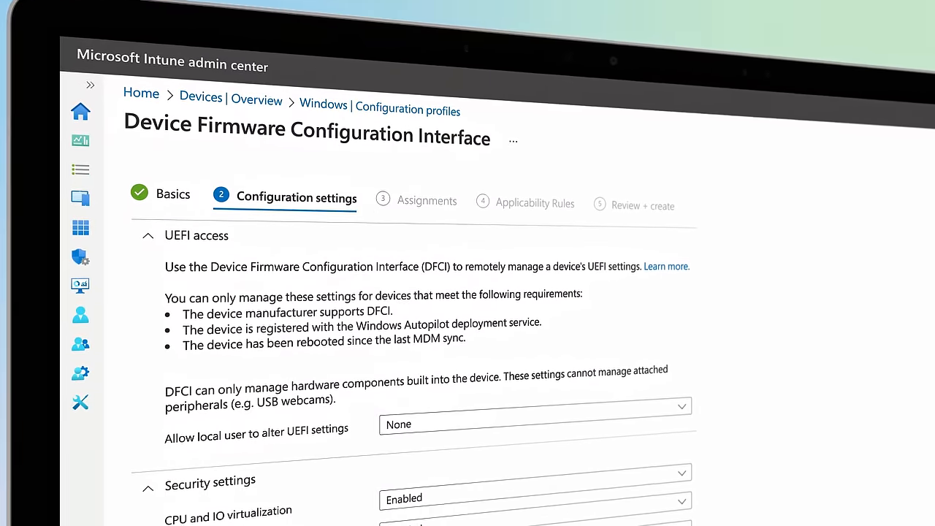
{"action": "scroll", "scroll_direction": "down", "scroll_amount": 3}
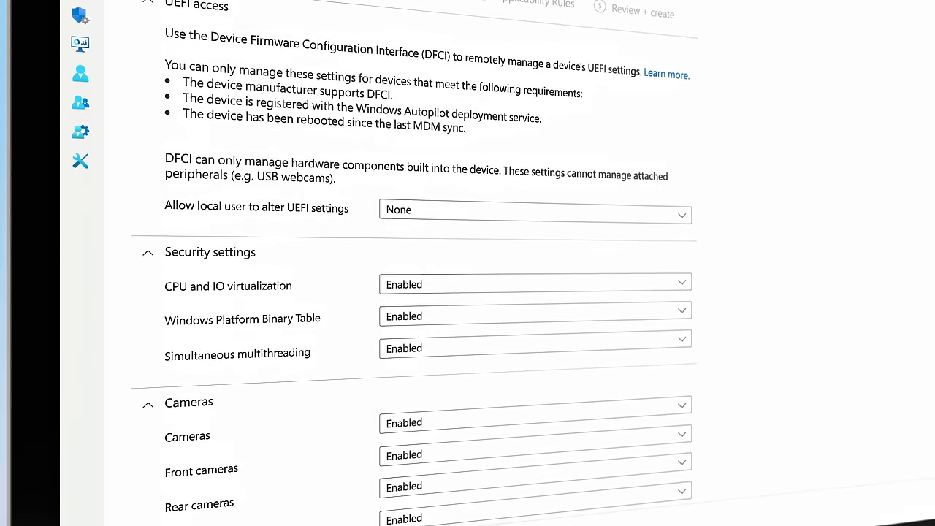
{"action": "scroll", "scroll_direction": "down", "scroll_amount": 3}
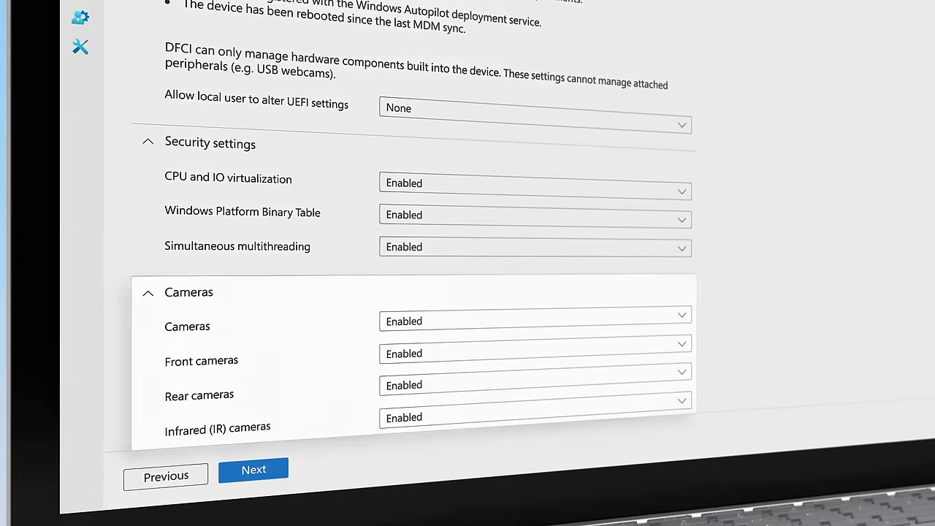
{"action": "scroll", "scroll_direction": "down", "scroll_amount": 3}
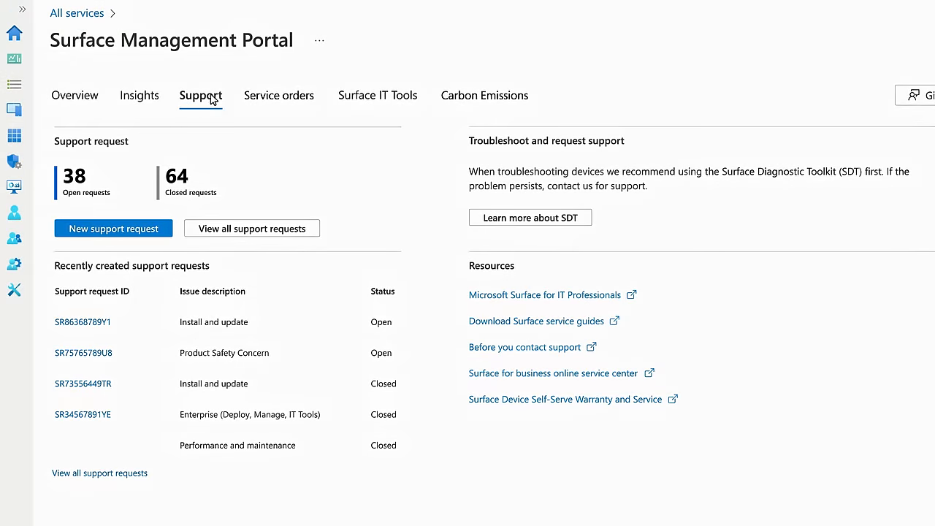
Open the portal's Support page listing 38 open and 64 closed requests.
{"action": "left_click", "coordinate": [279, 95]}
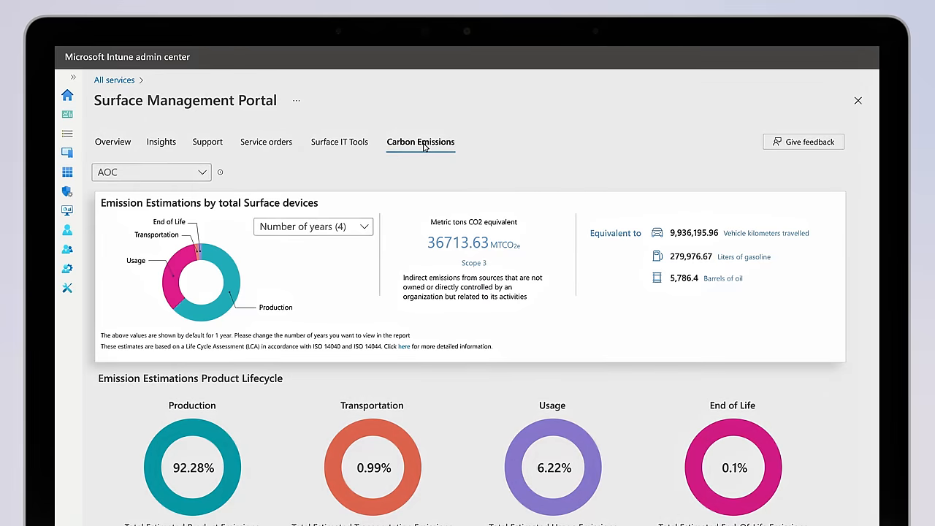
Scroll through the Carbon Emissions estimates, then open the Surface IT Tools page.
{"action": "scroll", "scroll_direction": "down", "scroll_amount": 3}
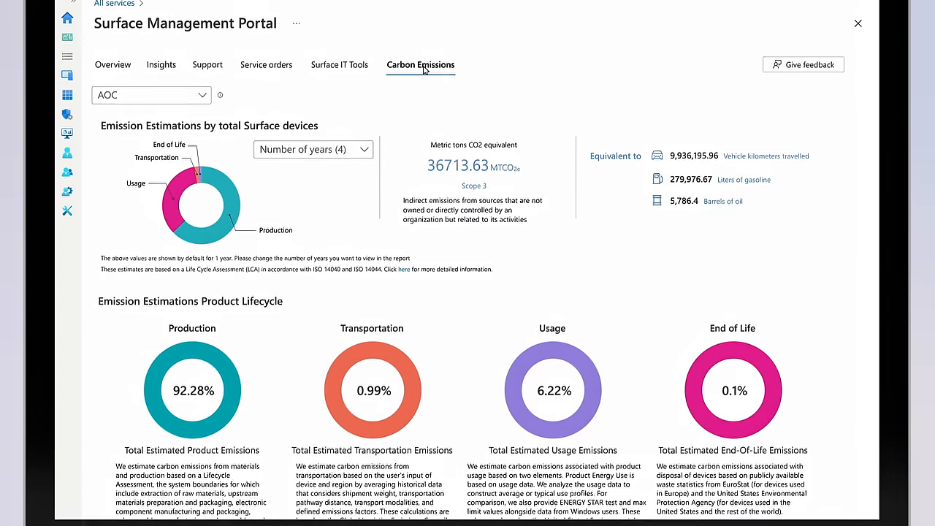
{"action": "scroll", "scroll_direction": "down", "scroll_amount": 3}
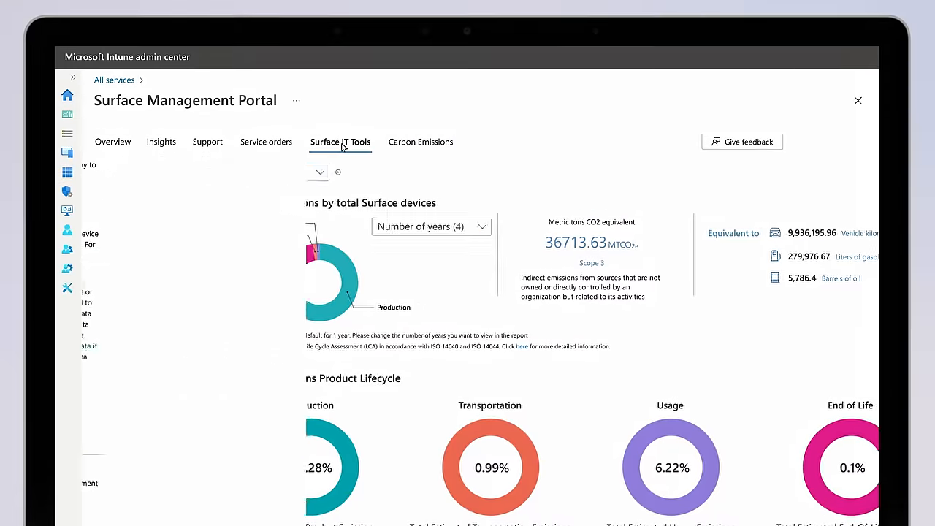
{"action": "left_click", "coordinate": [340, 142]}
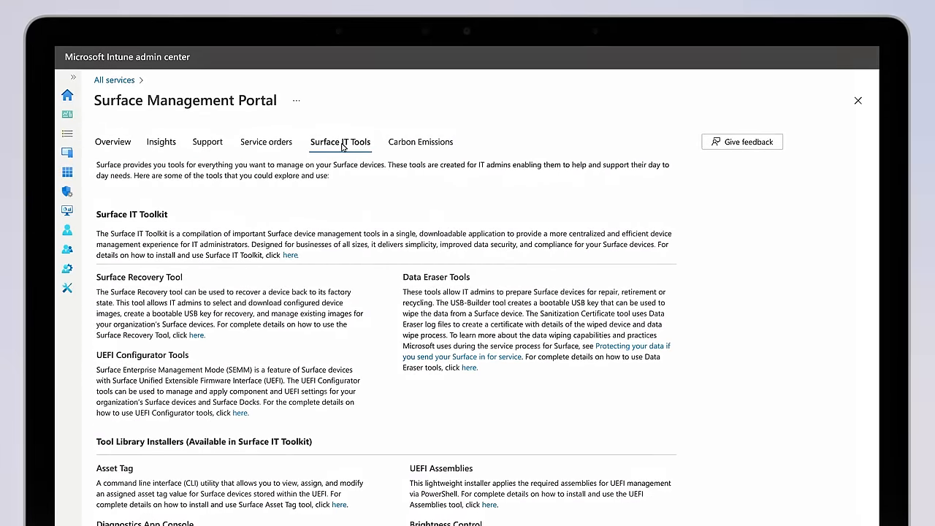
{"action": "mouse_move", "coordinate": [331, 171]}
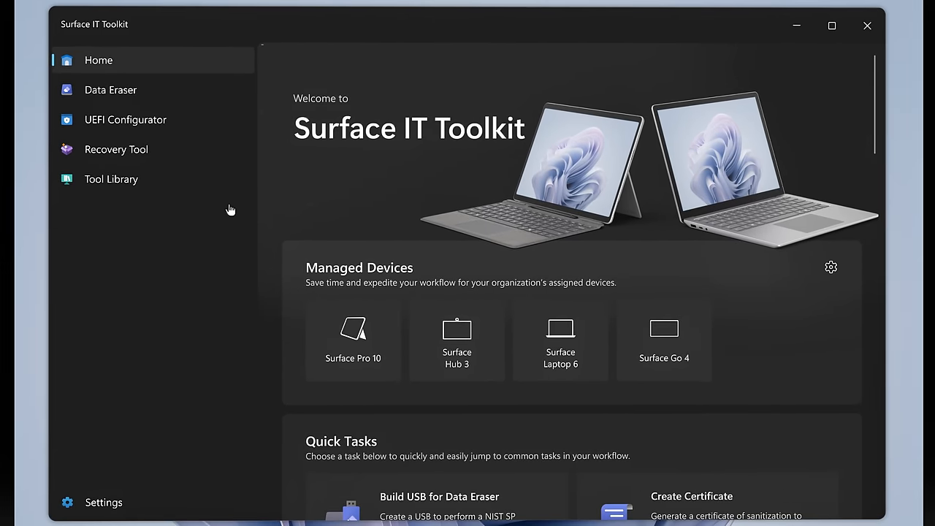
Visit the Recovery Tool and UEFI Configurator pages, ending on Data Eraser.
{"action": "left_click", "coordinate": [116, 149]}
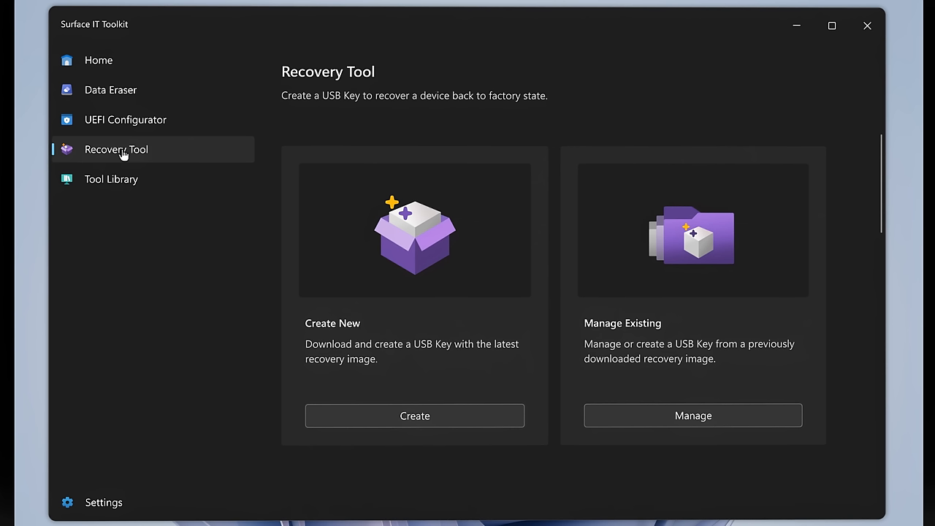
{"action": "left_click", "coordinate": [125, 119]}
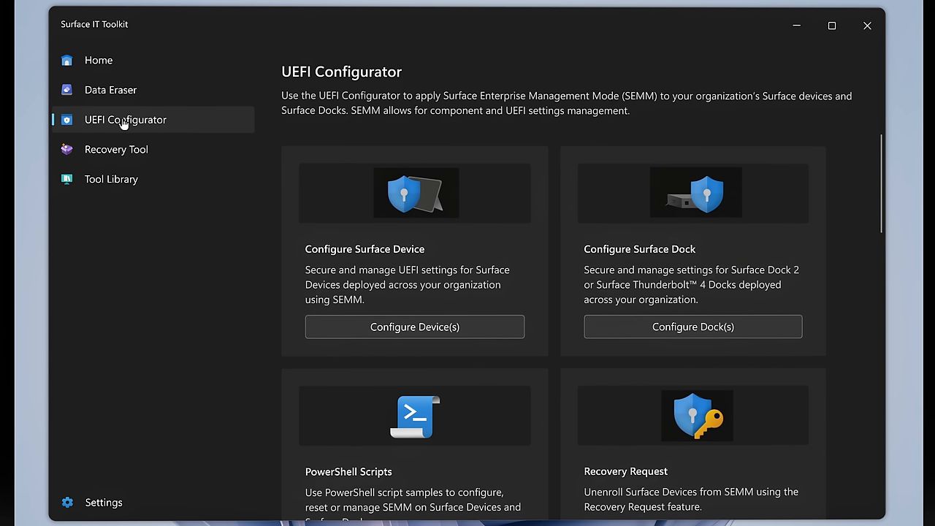
{"action": "left_click", "coordinate": [110, 89]}
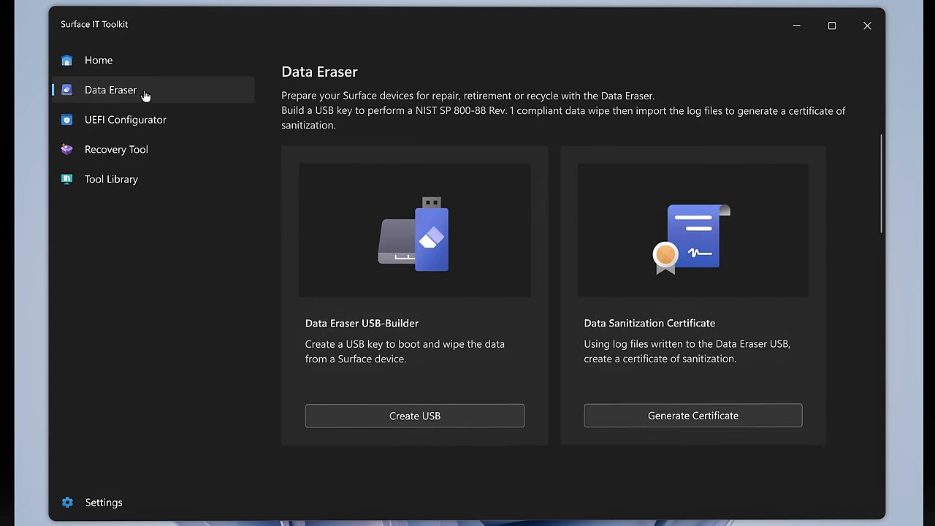